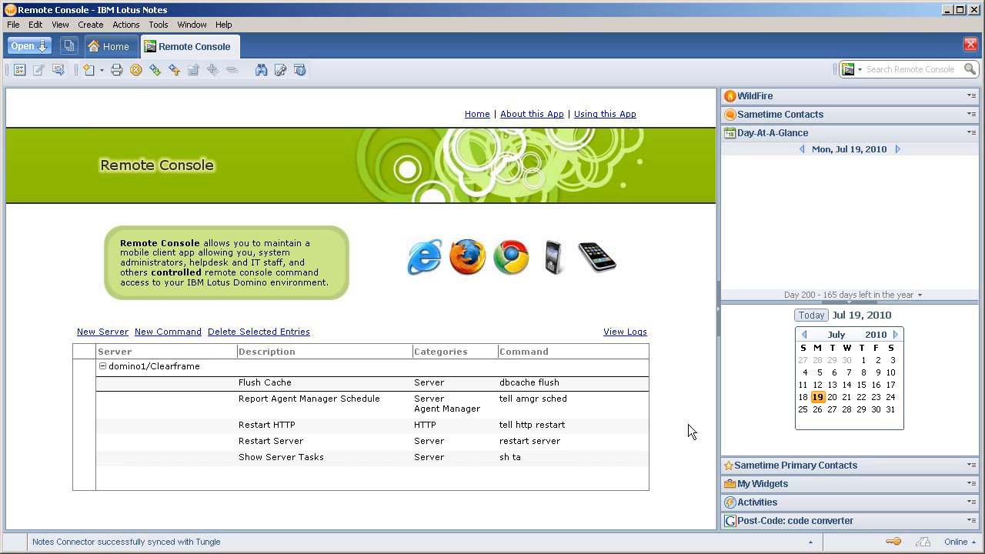
{"action": "mouse_move", "coordinate": [583, 394]}
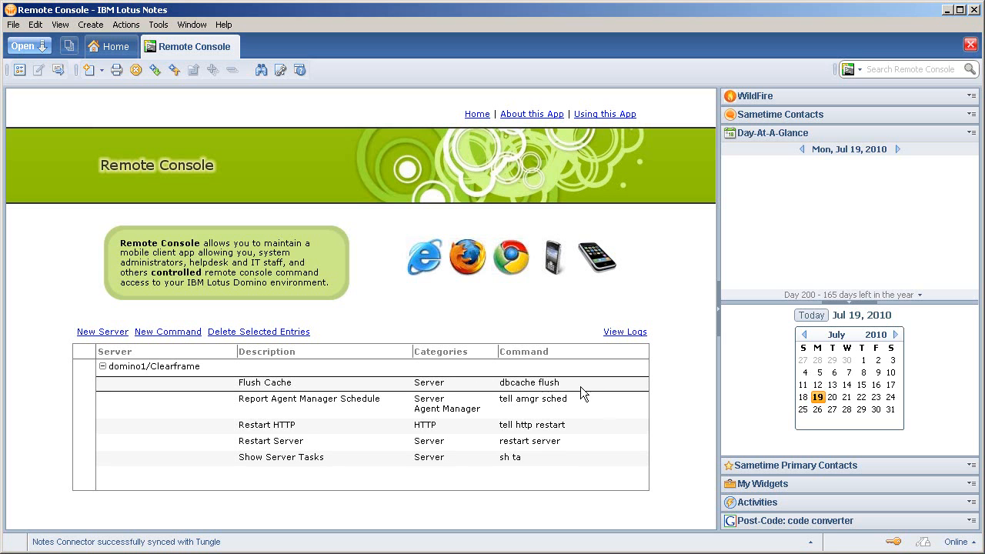
{"action": "mouse_move", "coordinate": [397, 462]}
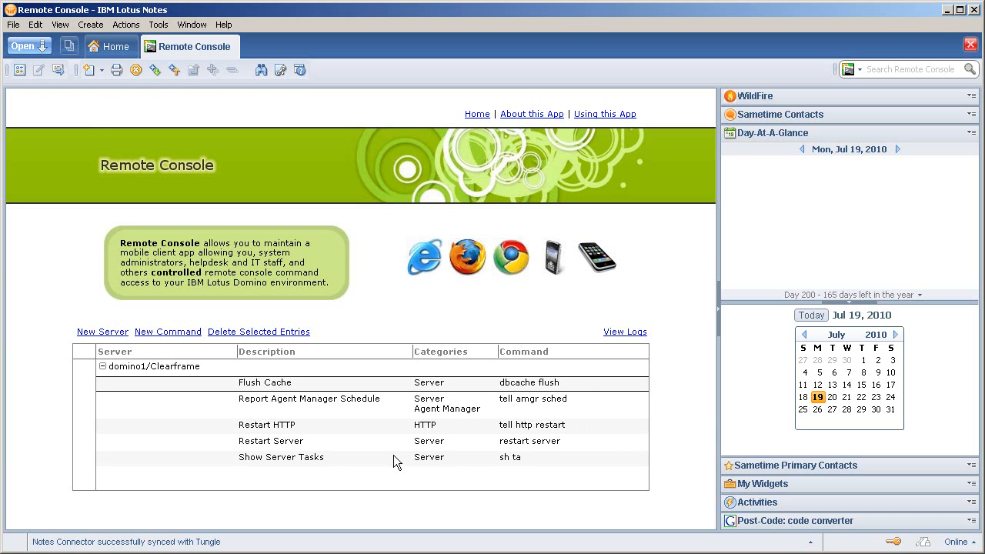
{"action": "mouse_move", "coordinate": [169, 366]}
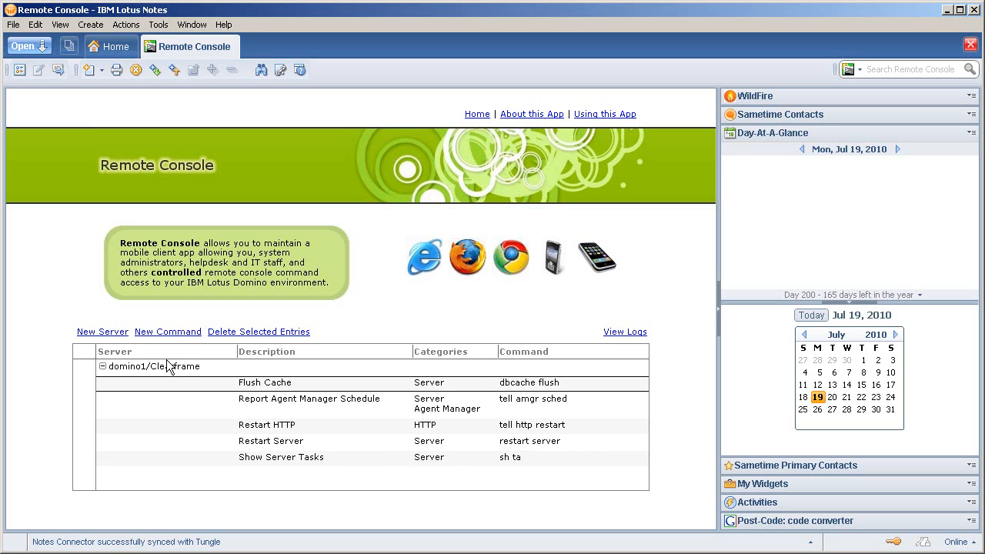
Put the domino1/Clearframe server document into edit mode with the Readers field selected and left empty.
{"action": "left_click", "coordinate": [154, 366]}
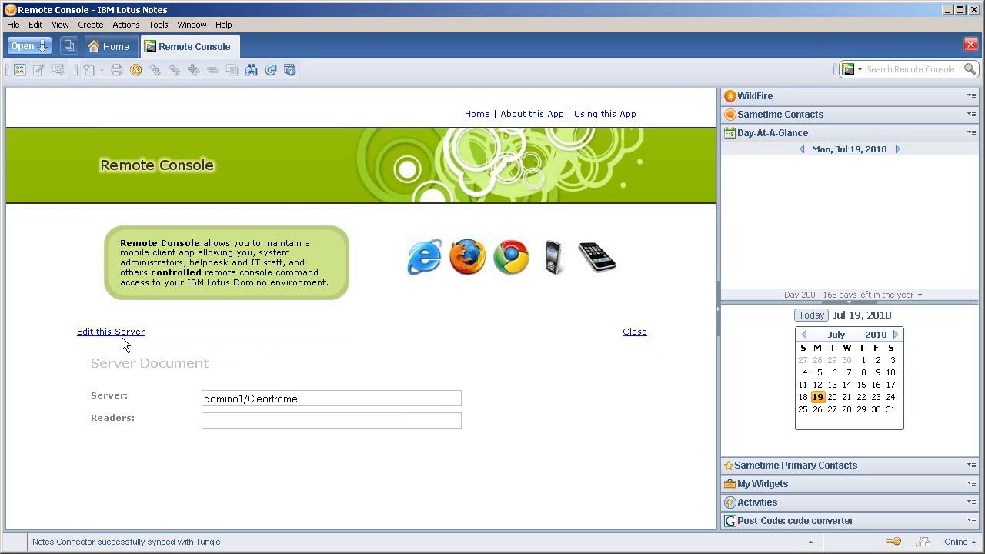
{"action": "left_click", "coordinate": [458, 420]}
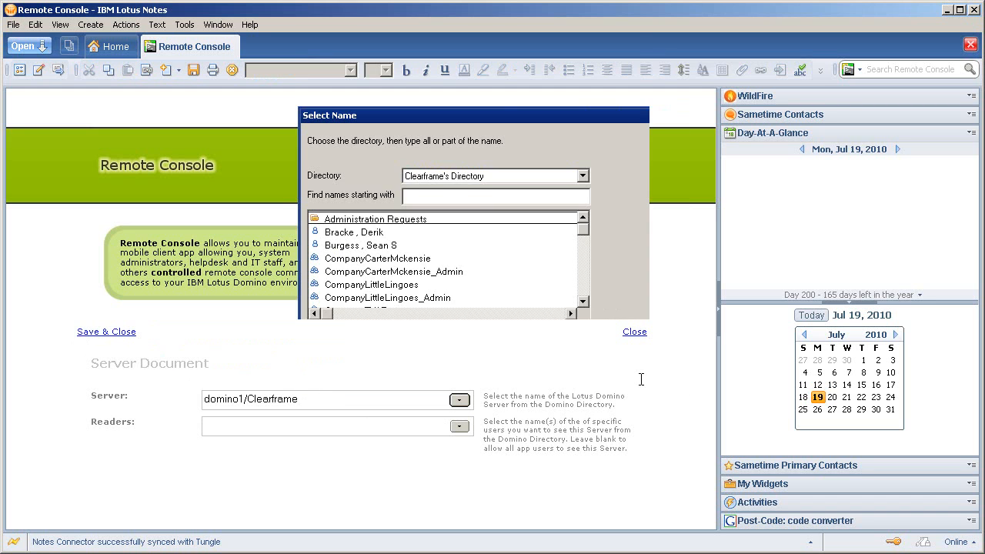
{"action": "left_click", "coordinate": [634, 332]}
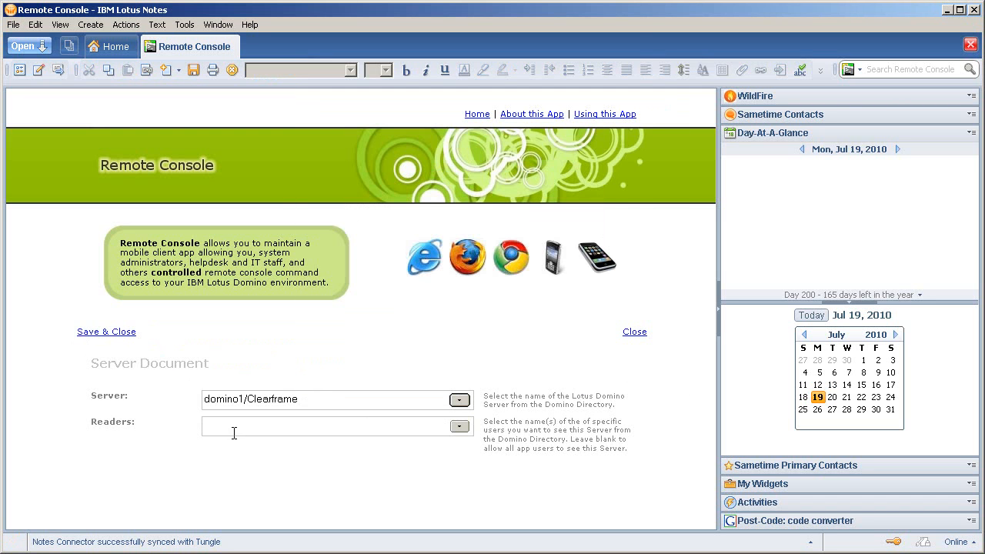
{"action": "left_click", "coordinate": [331, 425]}
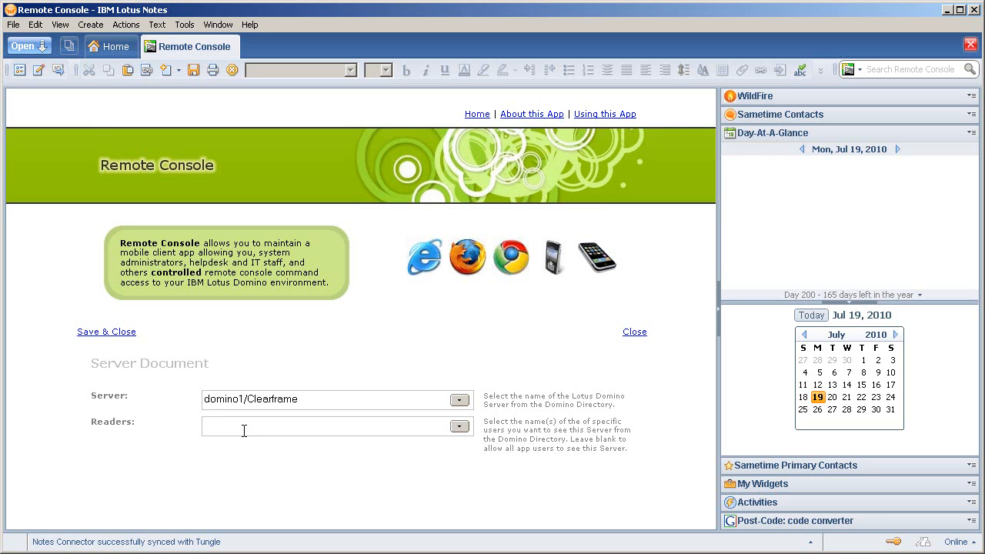
{"action": "left_click", "coordinate": [323, 424]}
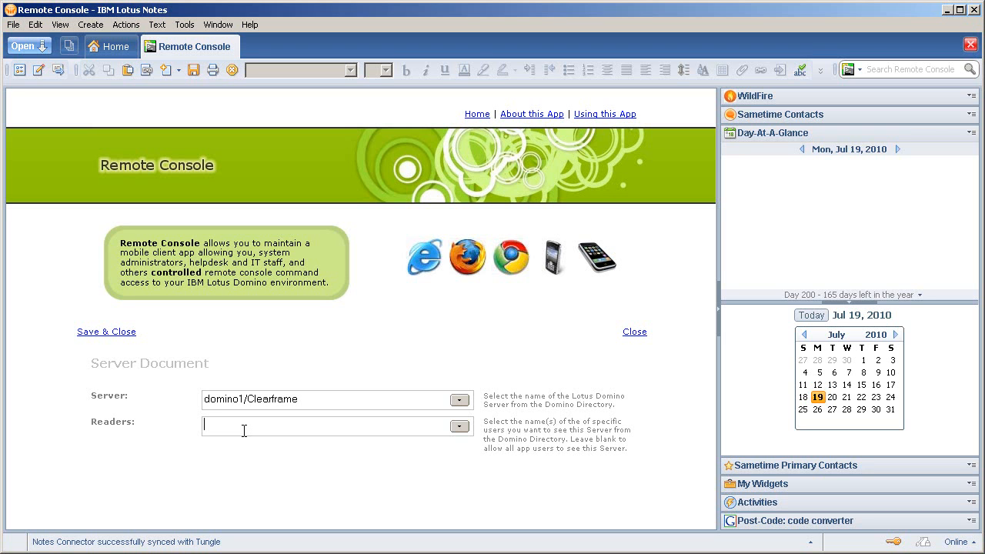
{"action": "mouse_move", "coordinate": [552, 381]}
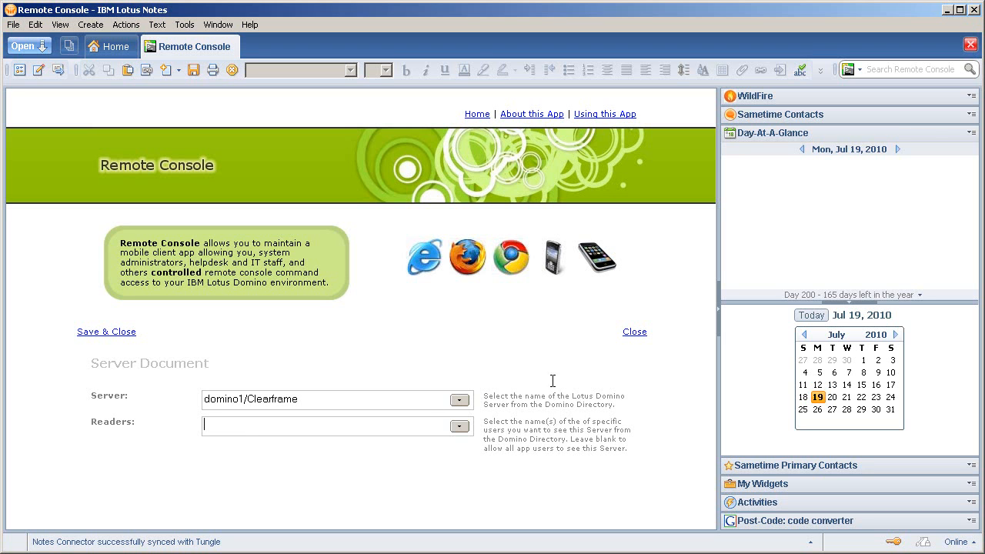
Close the server document and return to the Remote Console server list.
{"action": "left_click", "coordinate": [634, 333]}
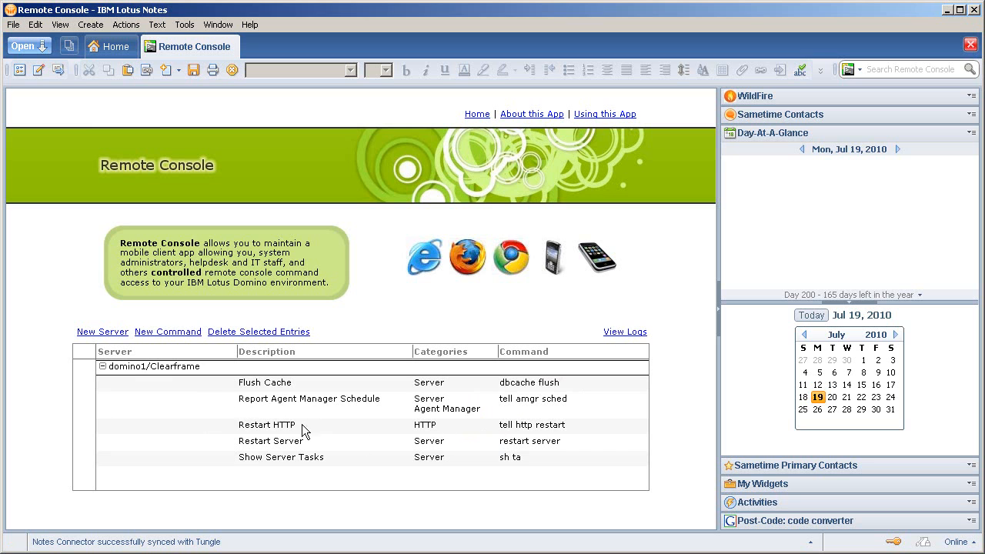
{"action": "mouse_move", "coordinate": [290, 394]}
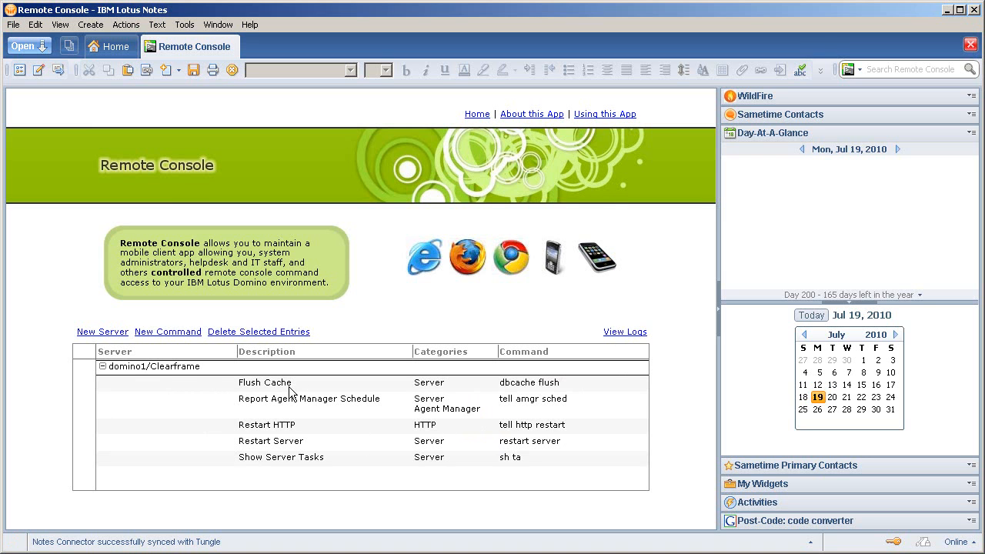
{"action": "mouse_move", "coordinate": [282, 394]}
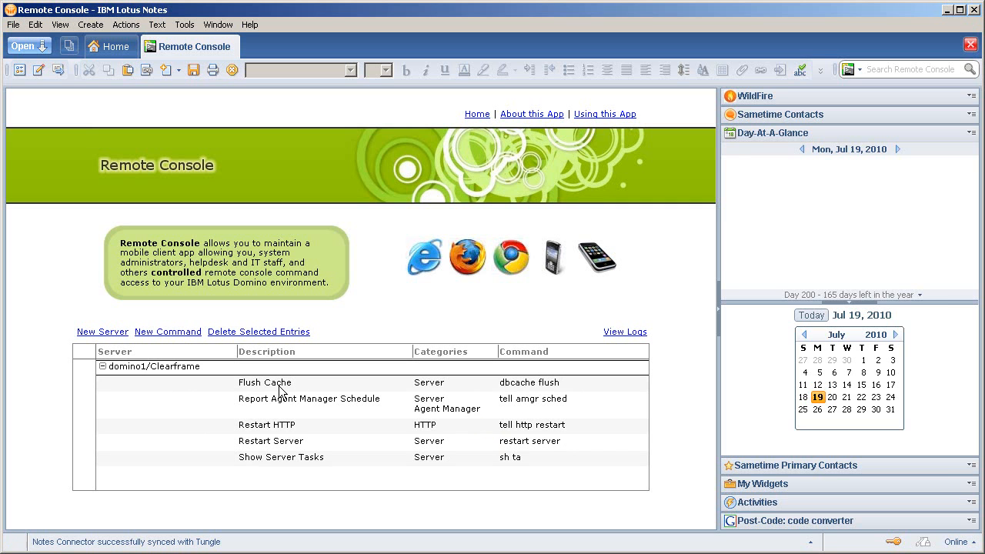
{"action": "mouse_move", "coordinate": [311, 394]}
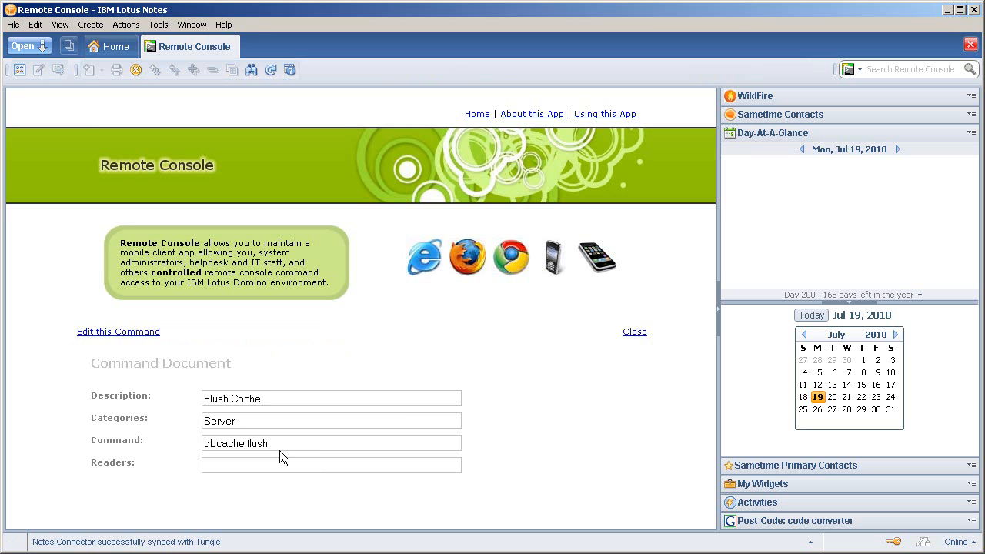
Put the Flush Cache command document into edit mode and select its Readers field.
{"action": "left_click", "coordinate": [117, 332]}
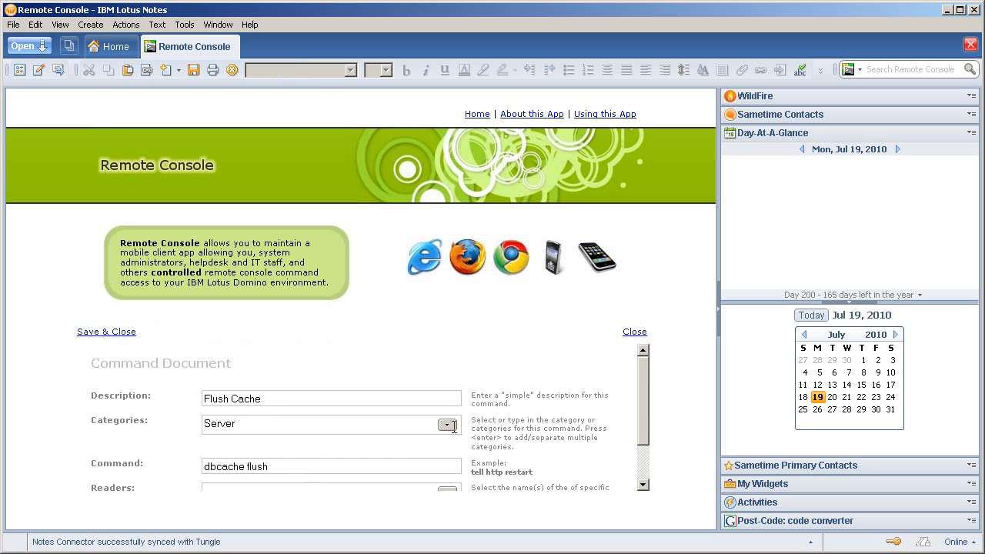
{"action": "scroll", "scroll_direction": "down", "scroll_amount": 3}
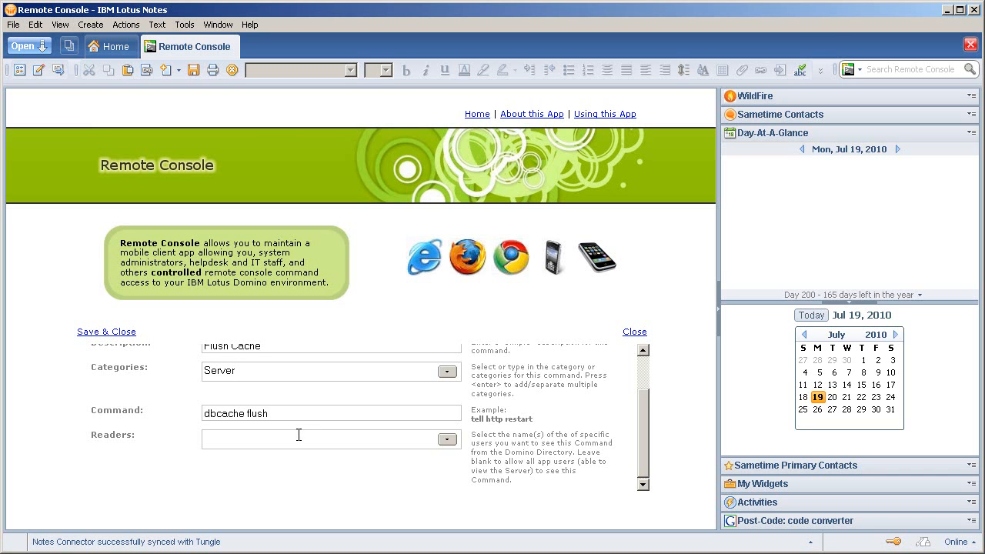
{"action": "left_click", "coordinate": [300, 439]}
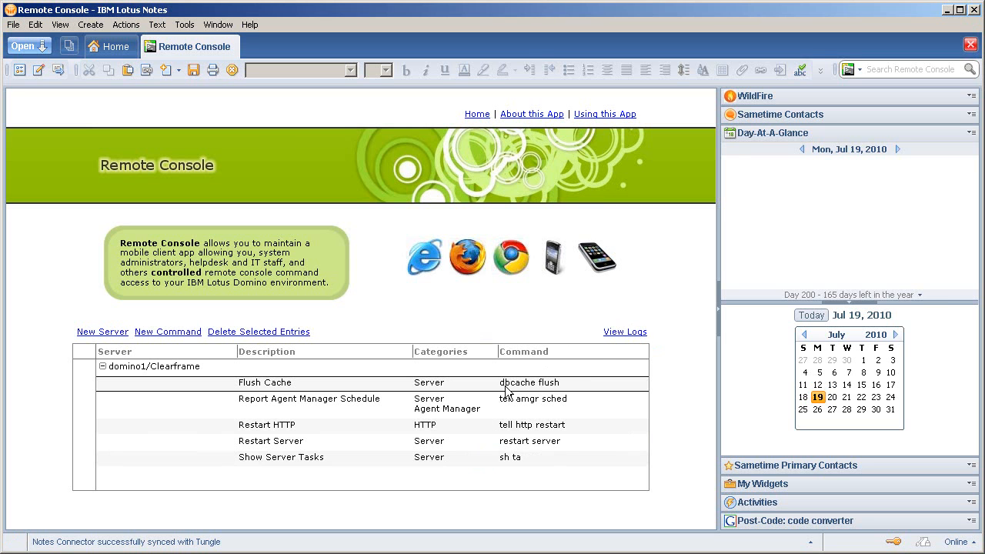
{"action": "mouse_move", "coordinate": [461, 408]}
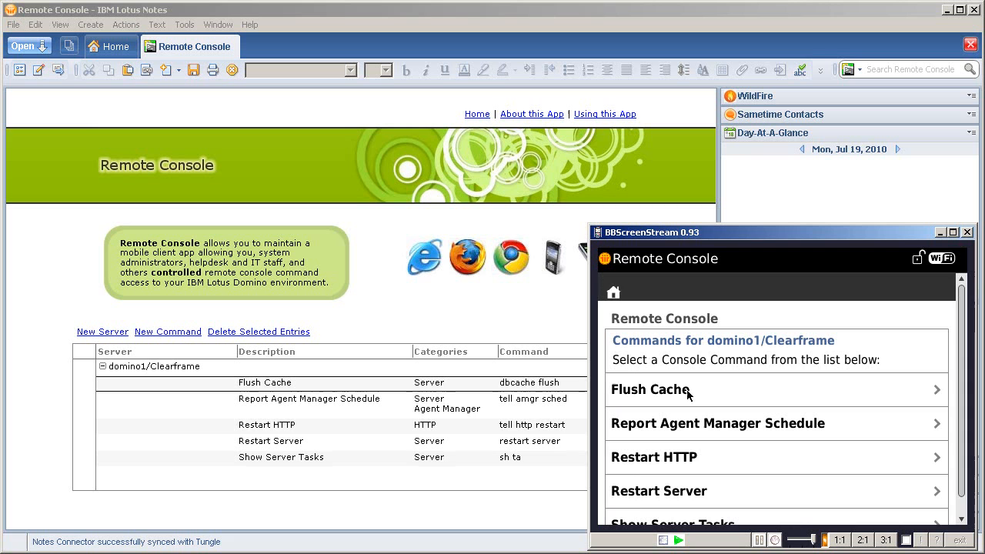
Run Flush Cache (dbcache flush) on domino1/Clearframe and confirm YES on the Command Confirmation screen.
{"action": "scroll", "scroll_direction": "down", "scroll_amount": 3}
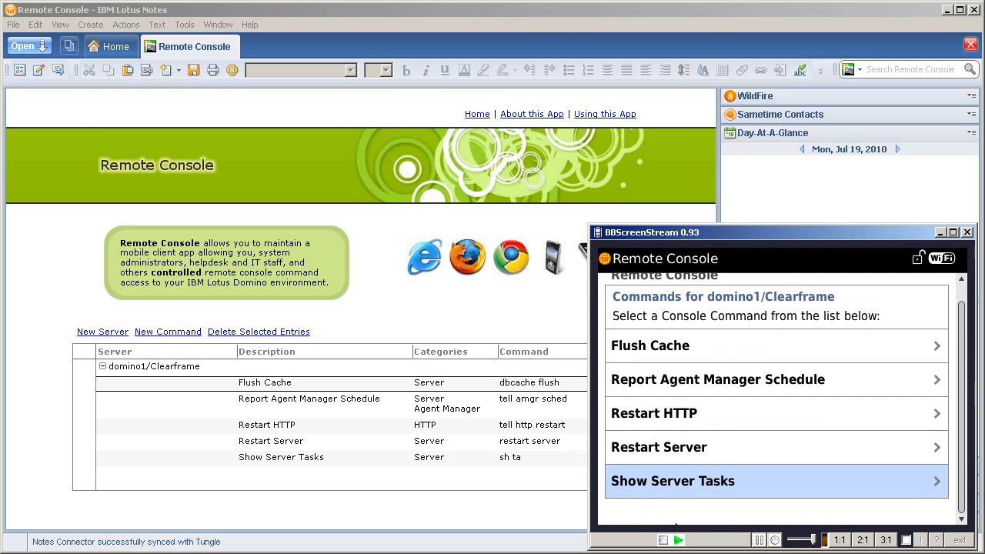
{"action": "mouse_move", "coordinate": [677, 520]}
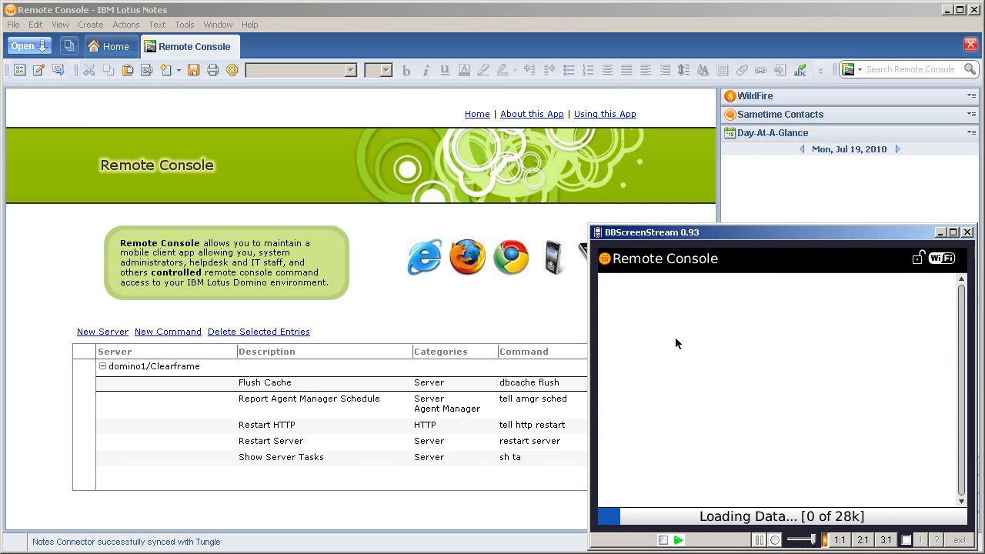
{"action": "left_click", "coordinate": [265, 382]}
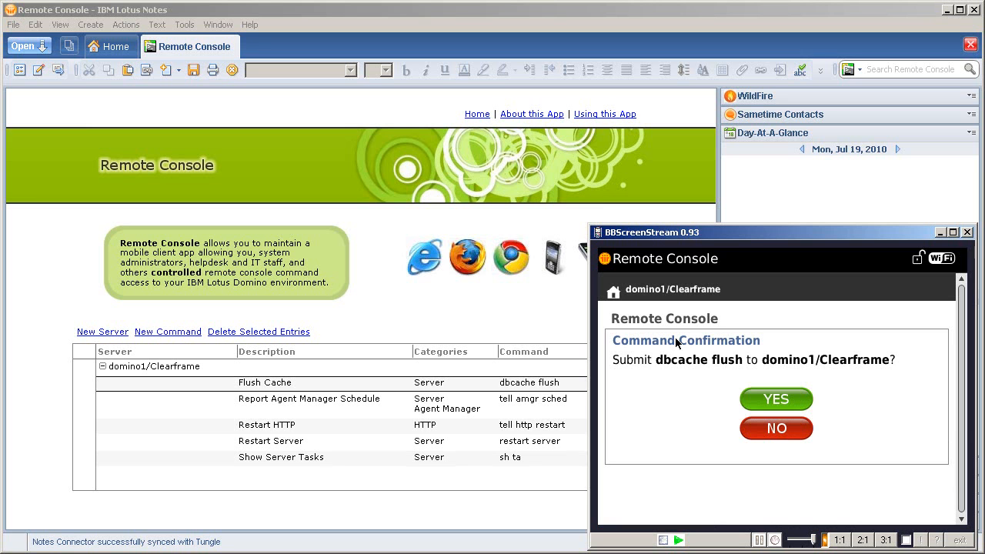
{"action": "mouse_move", "coordinate": [699, 397]}
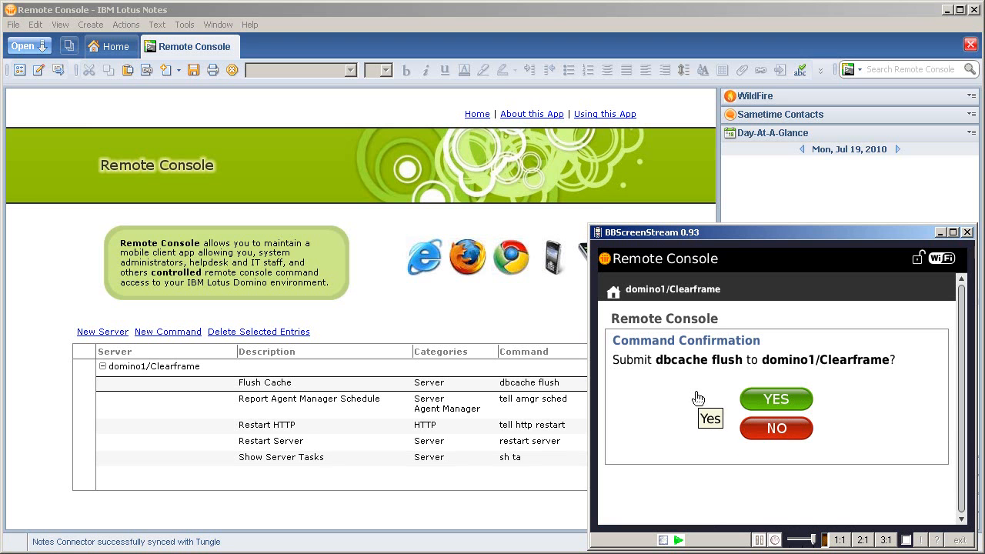
{"action": "mouse_move", "coordinate": [695, 345]}
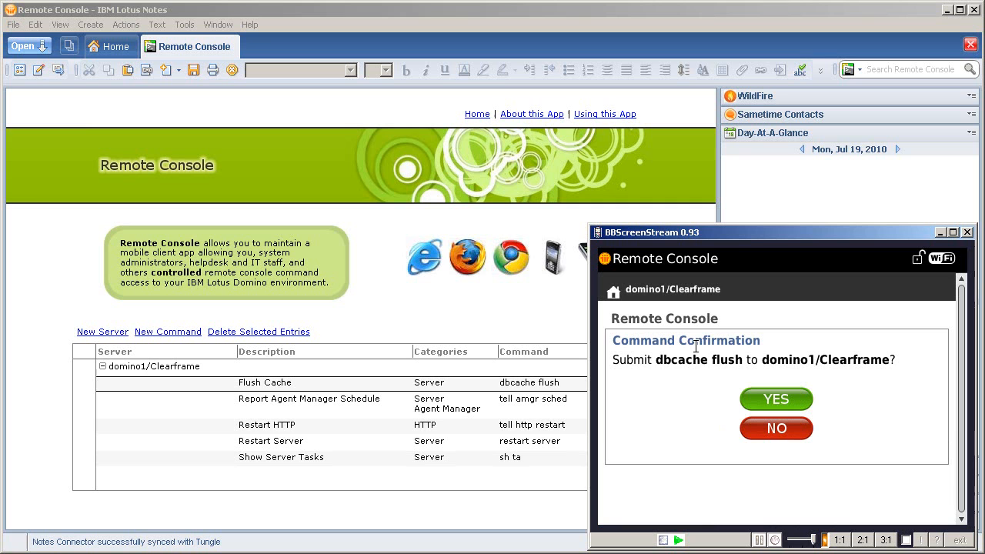
{"action": "mouse_move", "coordinate": [725, 354]}
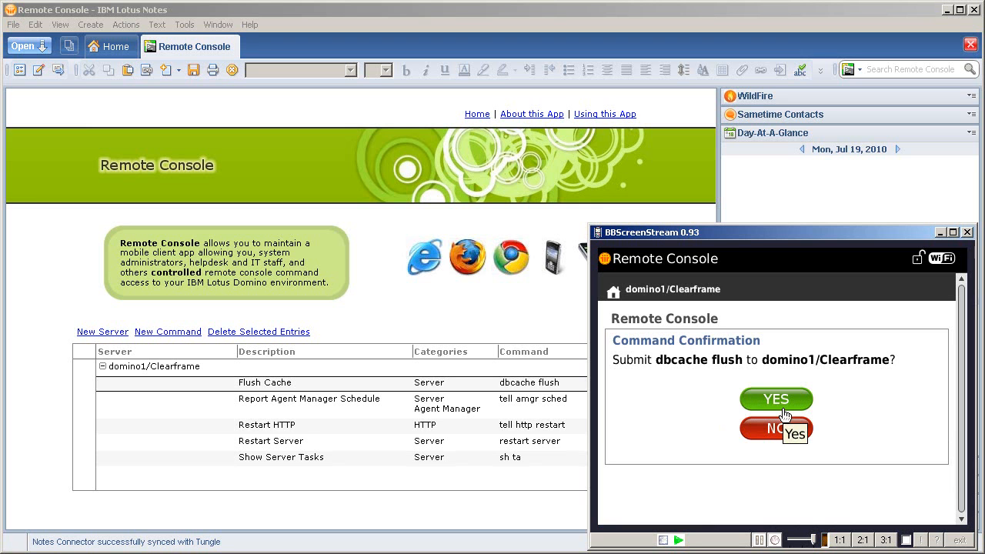
{"action": "left_click", "coordinate": [775, 398]}
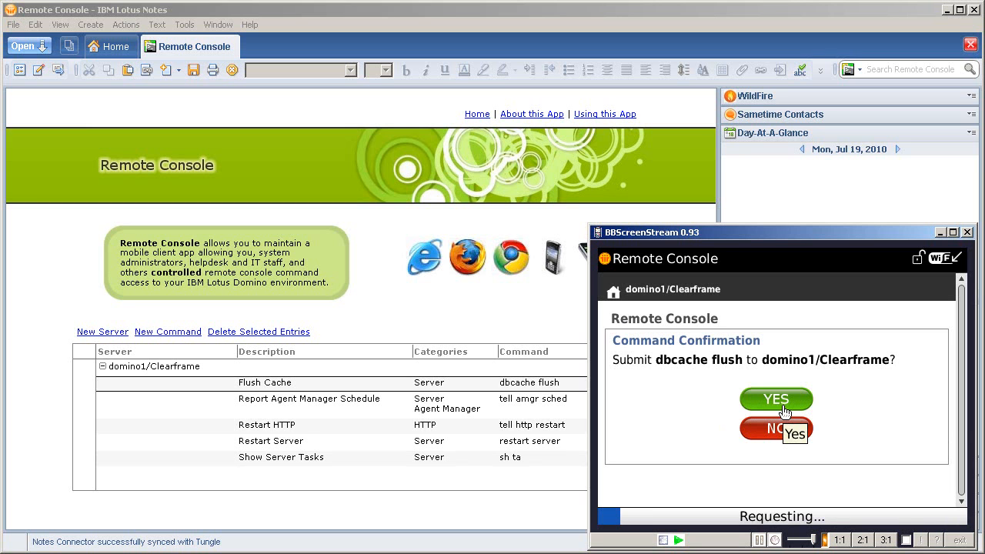
{"action": "left_click", "coordinate": [776, 398]}
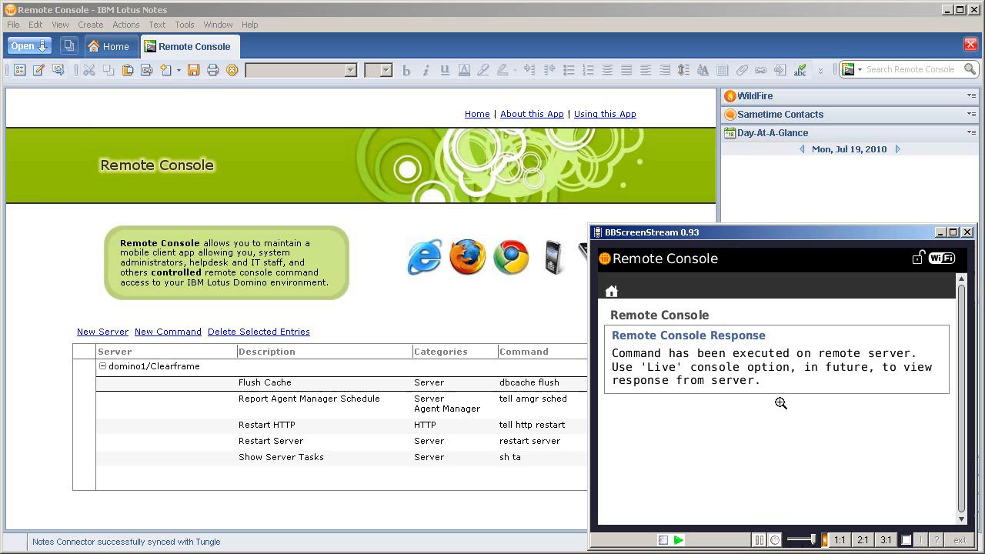
{"action": "mouse_move", "coordinate": [606, 297]}
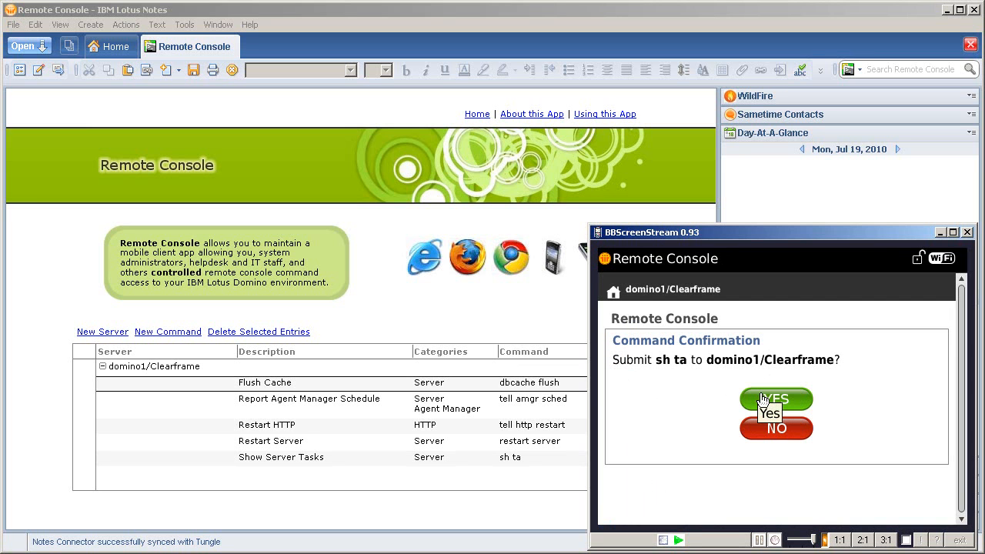
Confirm YES to run sh ta and scroll through the returned Domino server task list.
{"action": "left_click", "coordinate": [774, 397]}
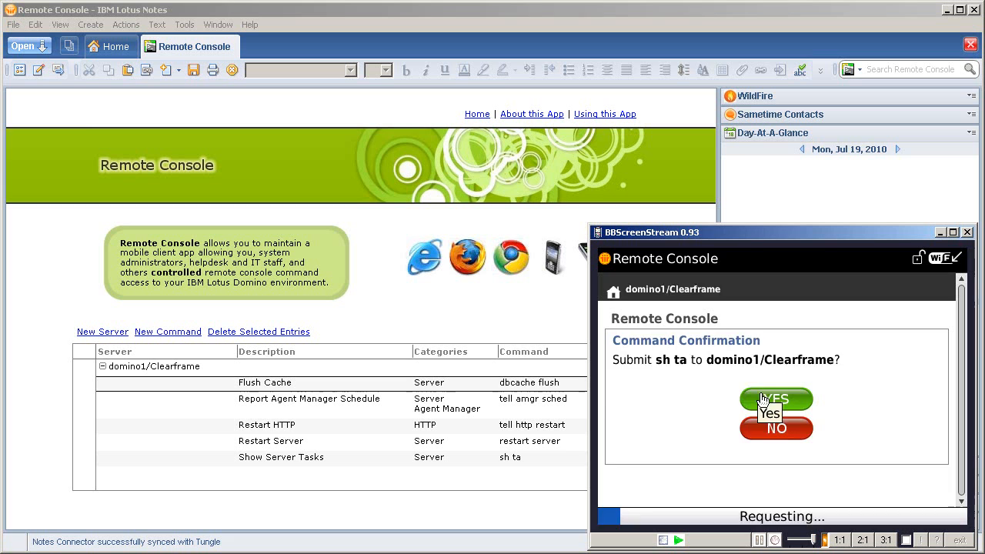
{"action": "left_click", "coordinate": [776, 399]}
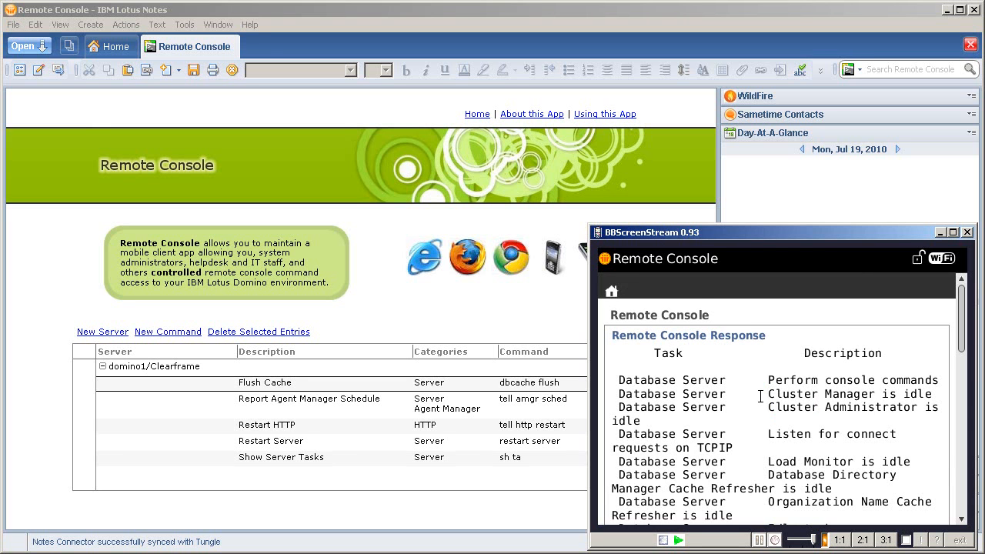
{"action": "scroll", "scroll_direction": "down", "scroll_amount": 3}
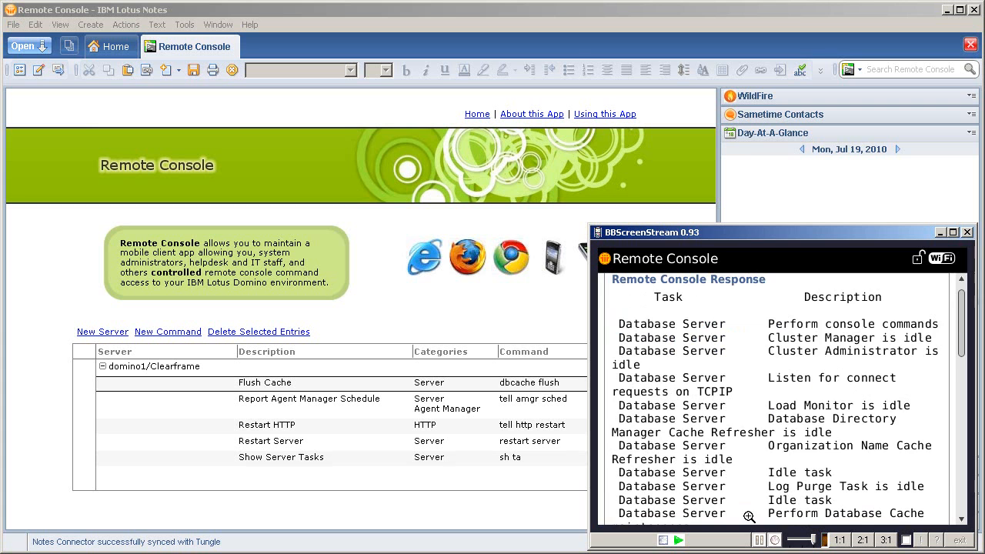
{"action": "scroll", "scroll_direction": "down", "scroll_amount": 3}
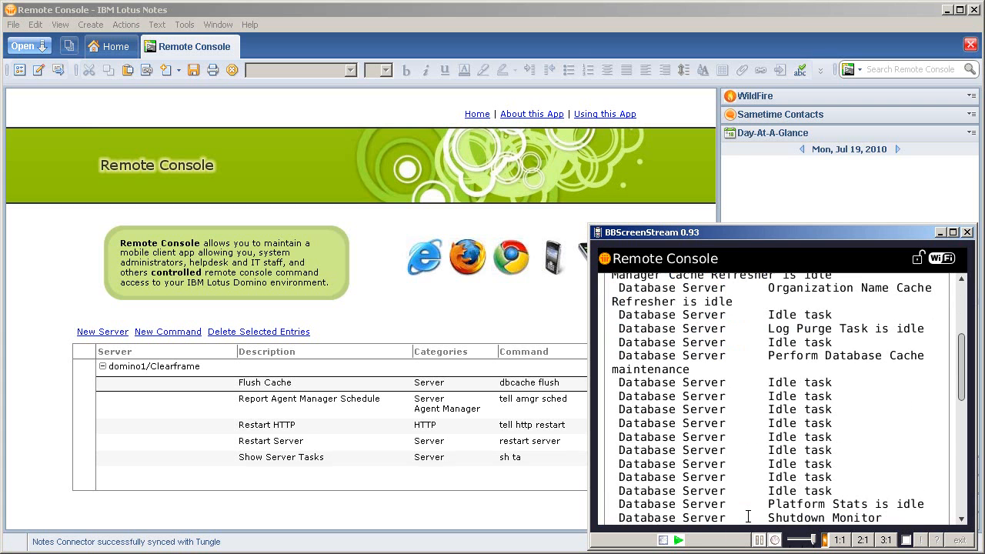
{"action": "scroll", "scroll_direction": "down", "scroll_amount": 3}
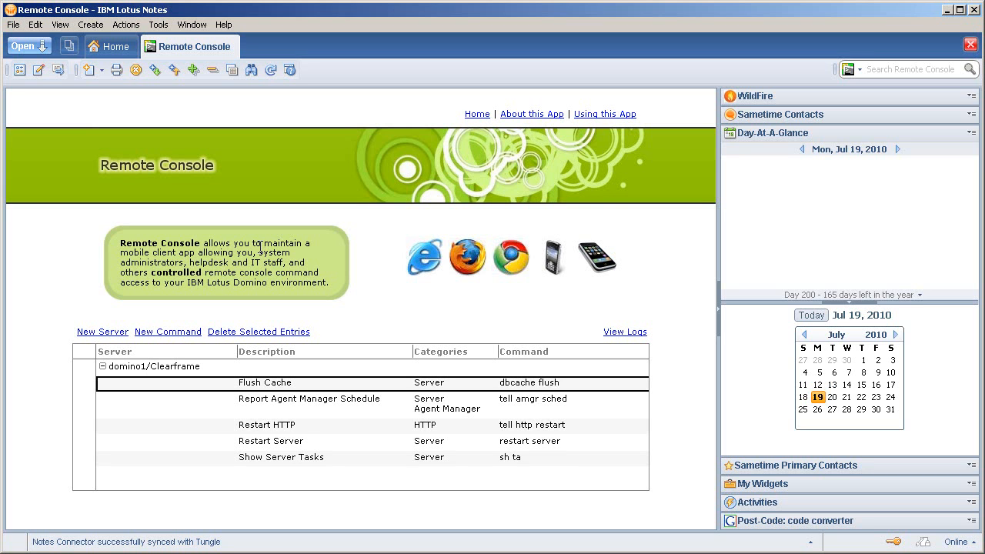
{"action": "mouse_move", "coordinate": [499, 327]}
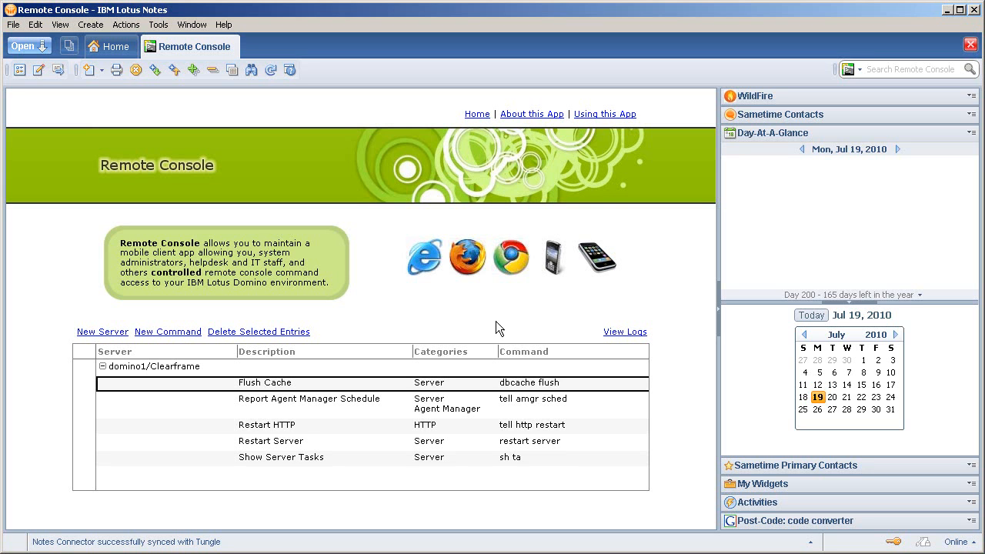
View the Remote Console log of executed commands and their server responses, including the sh ta output.
{"action": "left_click", "coordinate": [624, 333]}
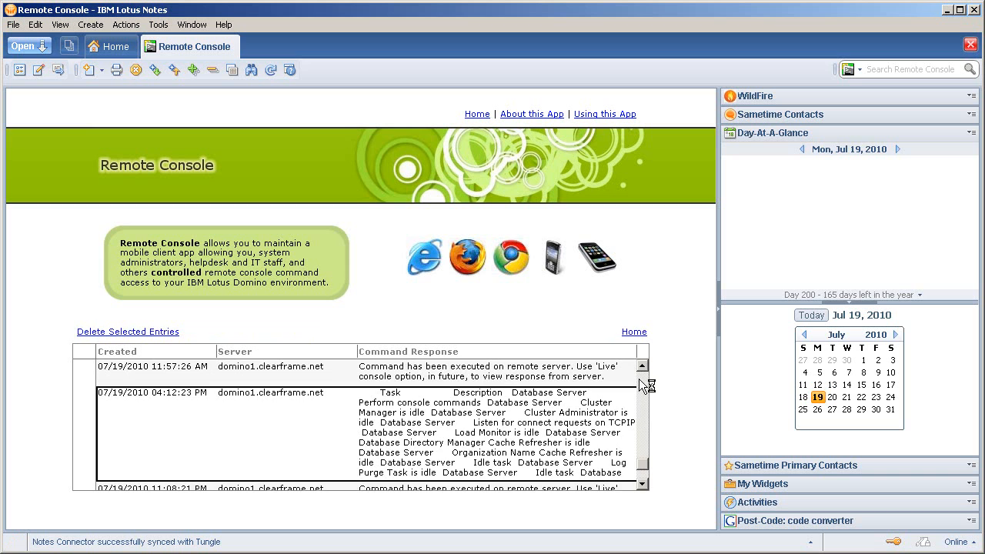